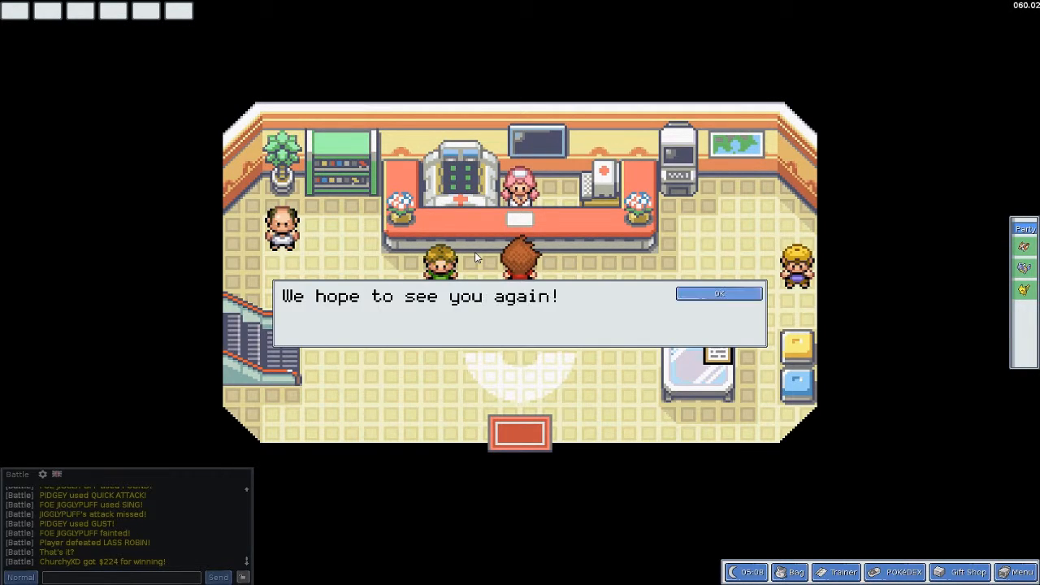
Dismiss the nurse's farewell after healing, then walk into Mt. Moon.
click(718, 294)
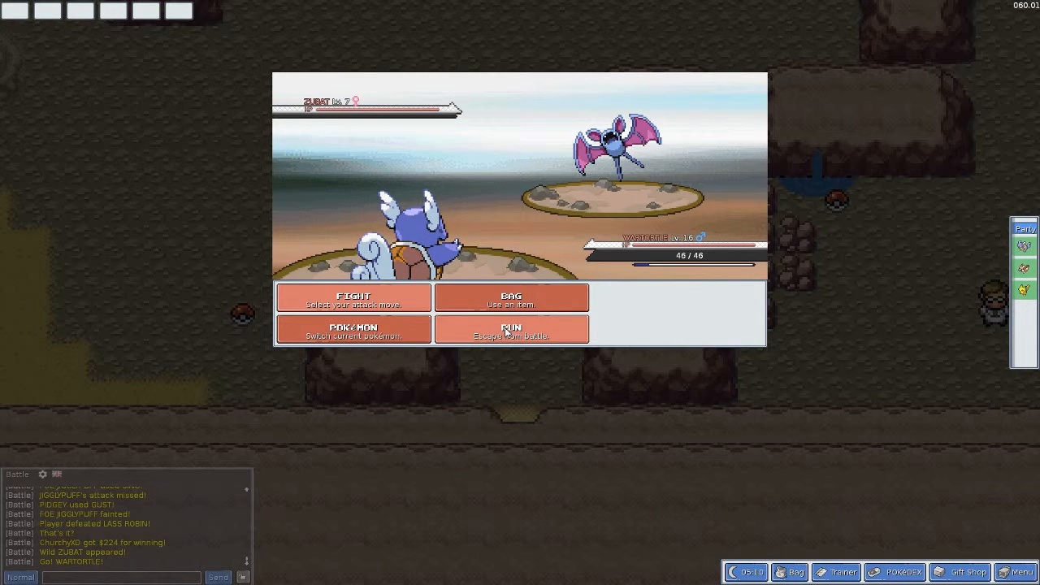
View Wartortle's moves, then run from the wild Zubat.
click(353, 297)
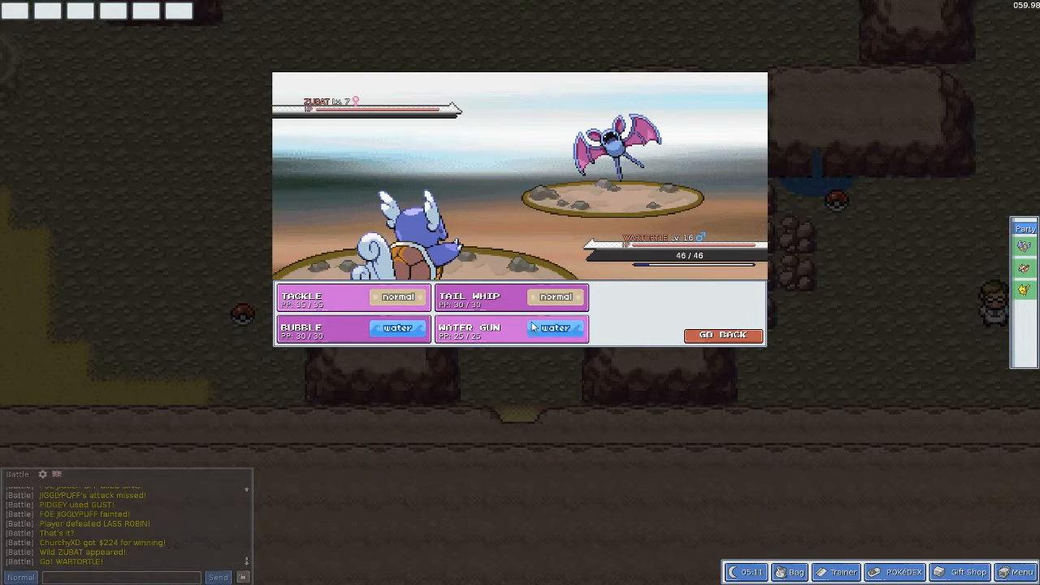
click(722, 336)
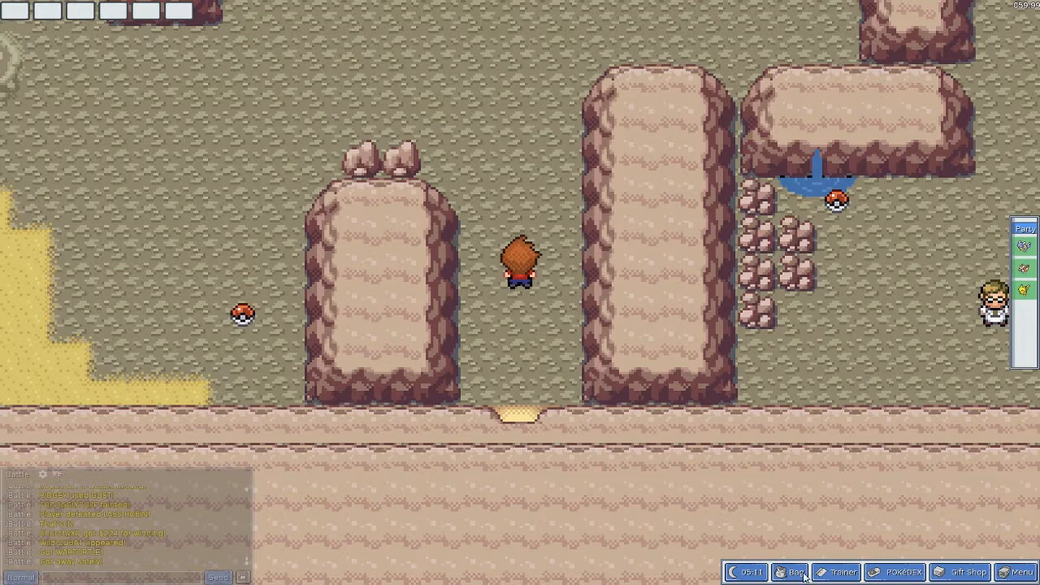
click(789, 572)
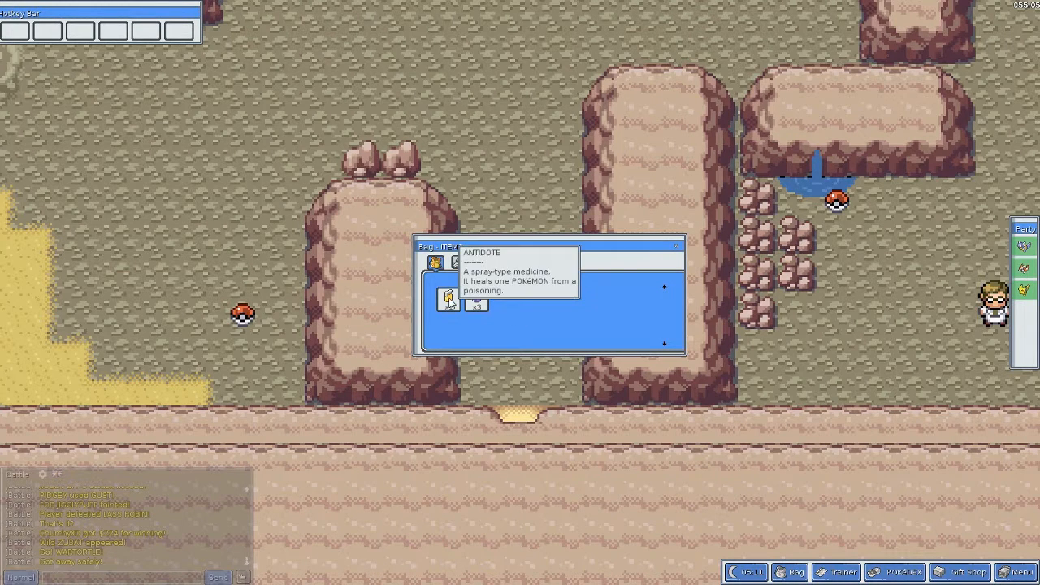
click(461, 261)
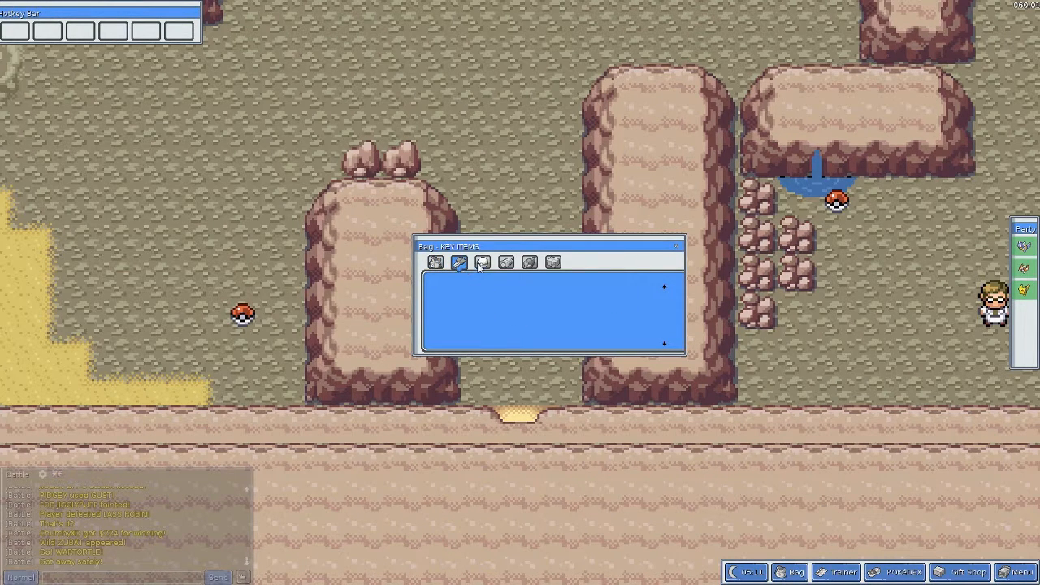
click(529, 261)
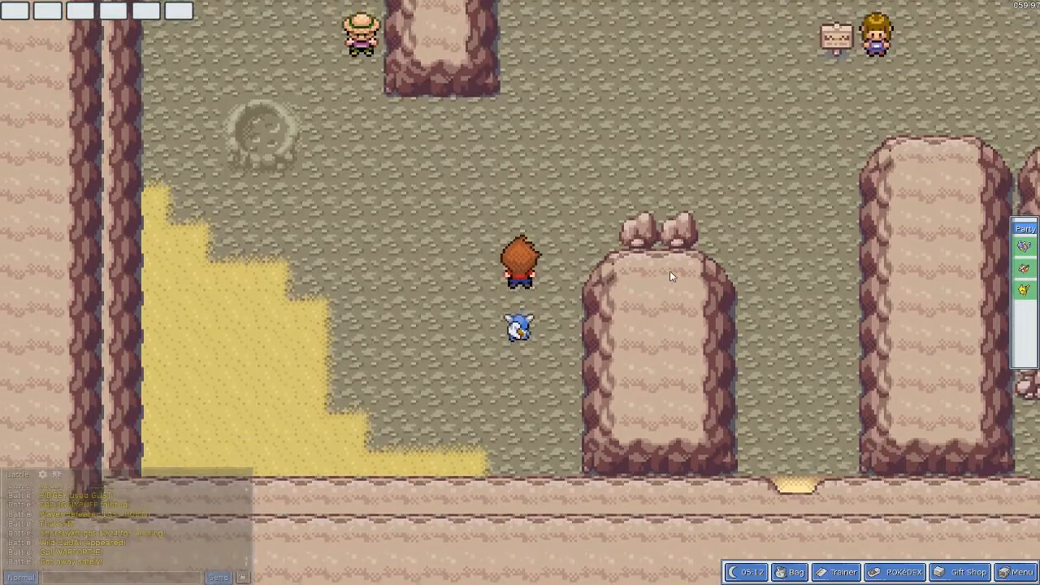
Walk deeper into Mt. Moon until Bug Catcher Kent challenges Wartortle.
key(up)
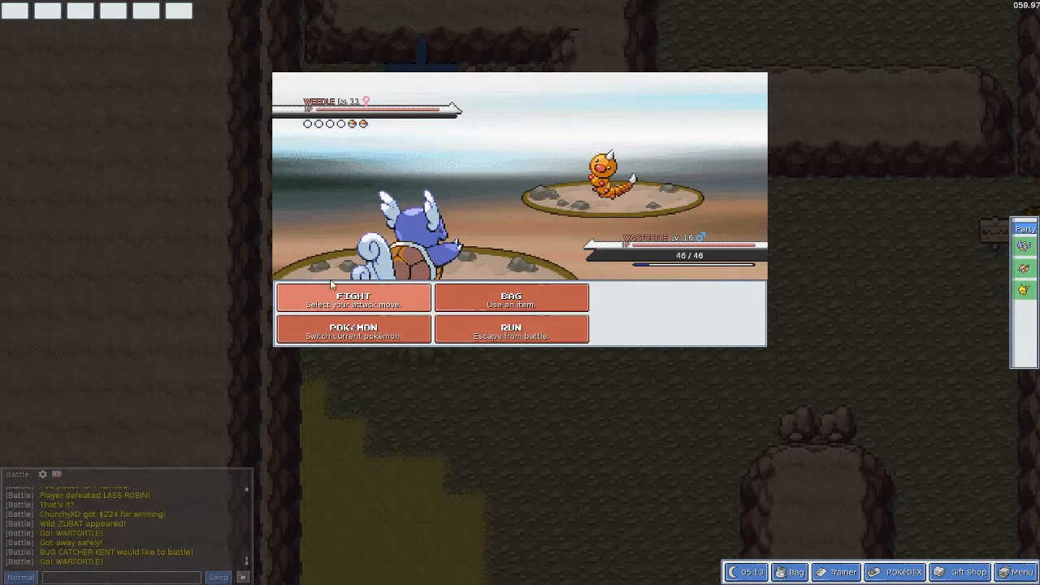
Defeat Kent's Weedle with Water Gun and his Kakuna with Tackle.
click(352, 296)
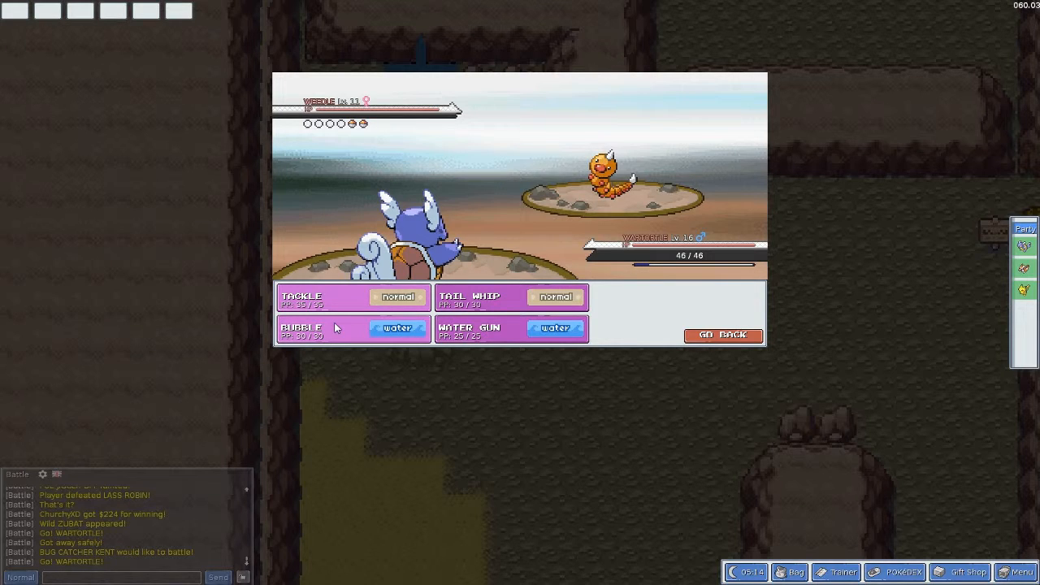
mouse_move(325, 327)
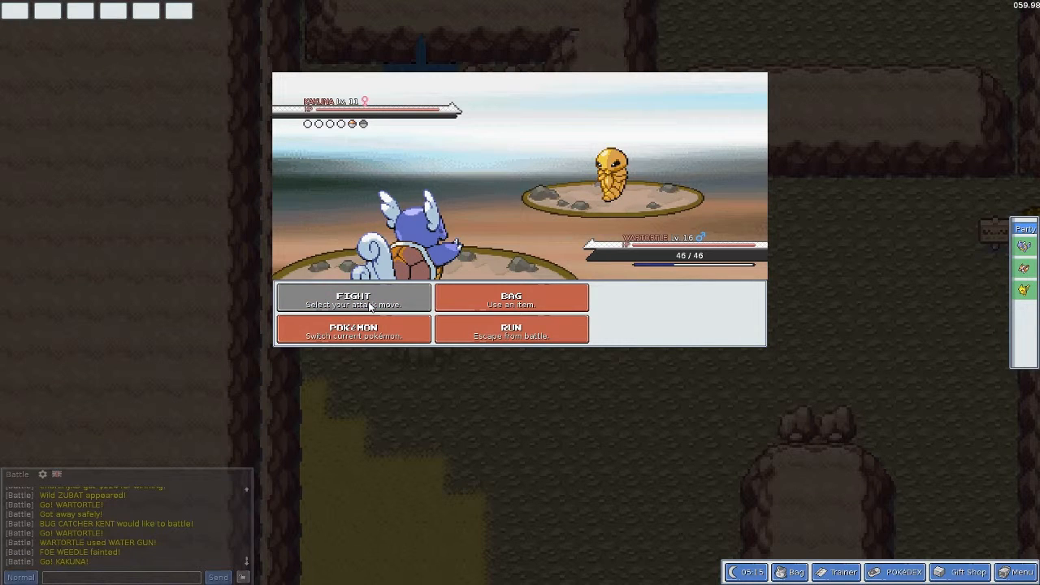
click(353, 296)
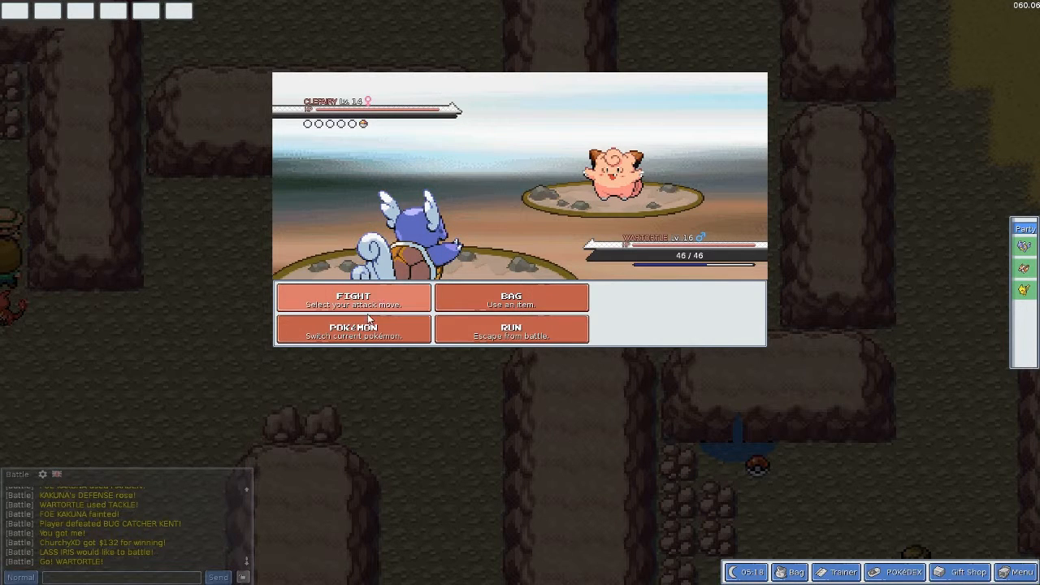
Hit Lass Iris's Clefairy with Water Gun, Tackle, then Water Gun again.
click(353, 296)
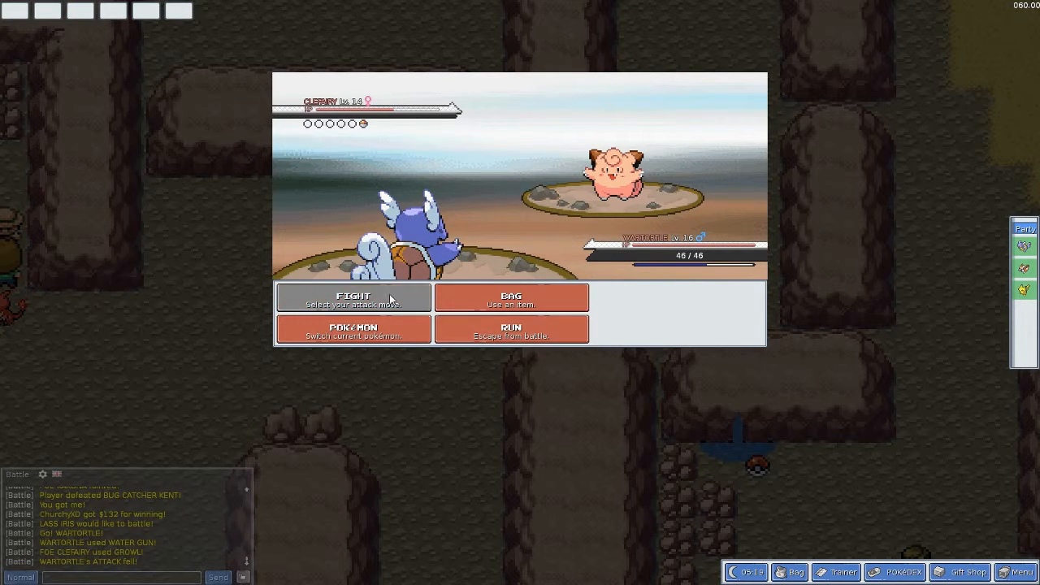
click(353, 297)
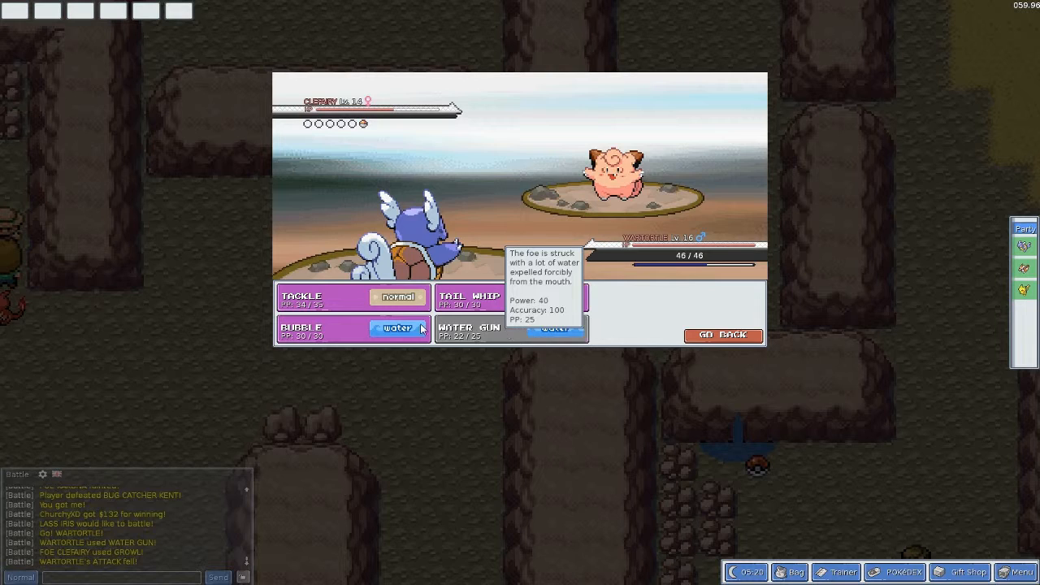
click(301, 297)
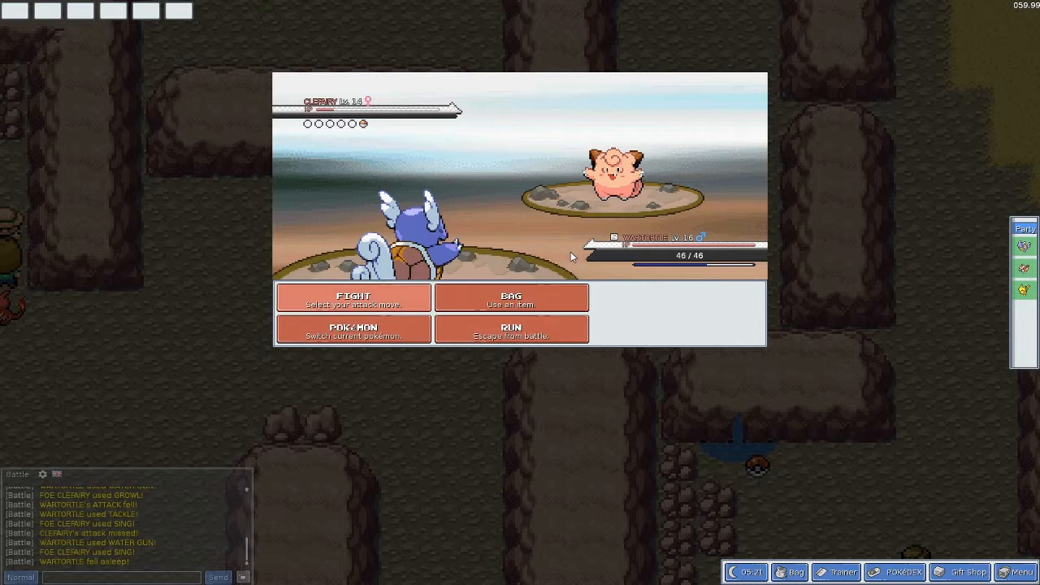
Keep using Water Gun until Wartortle wakes and Clefairy faints.
click(352, 296)
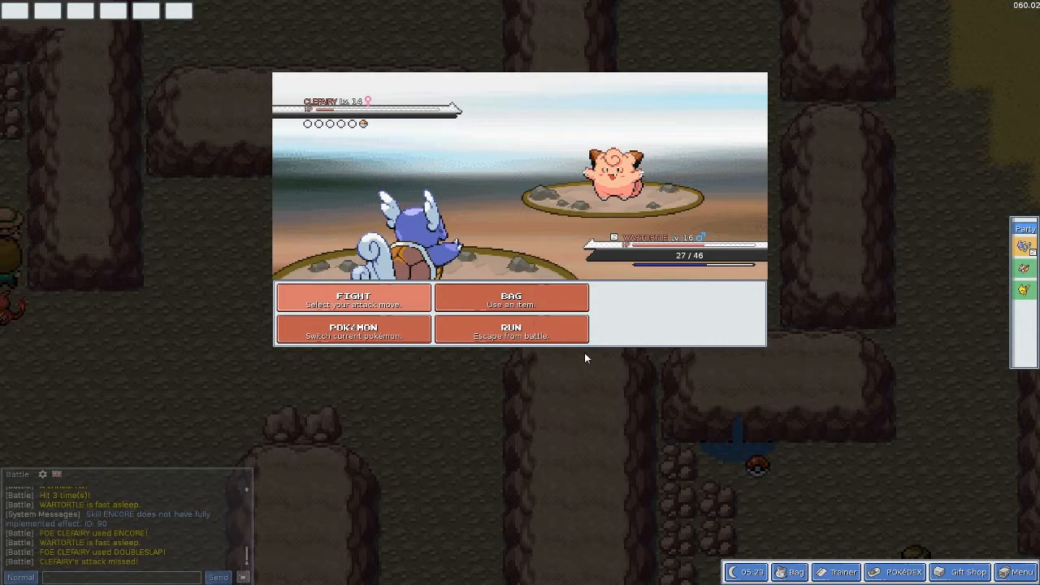
click(352, 298)
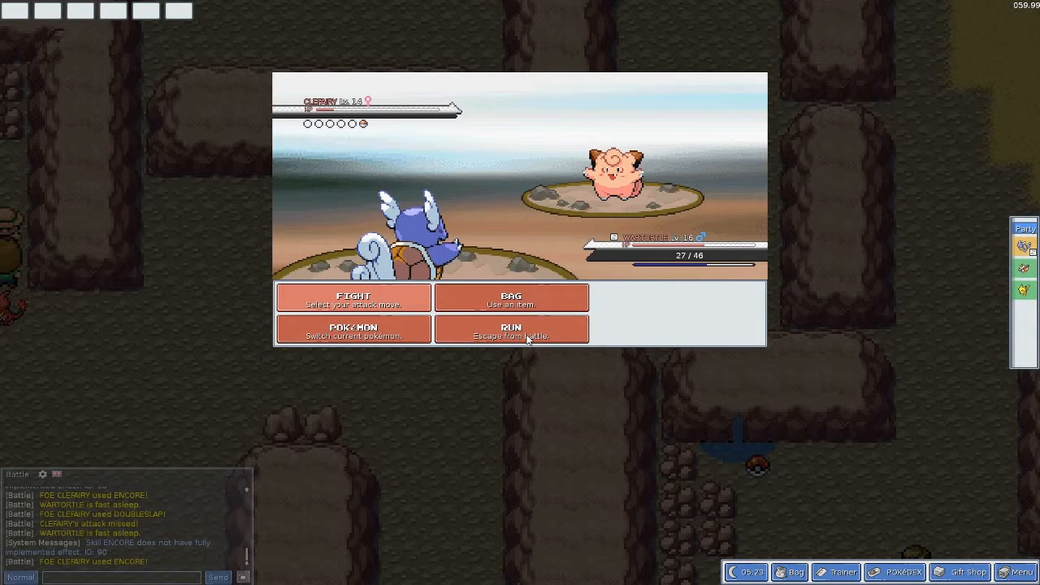
click(353, 296)
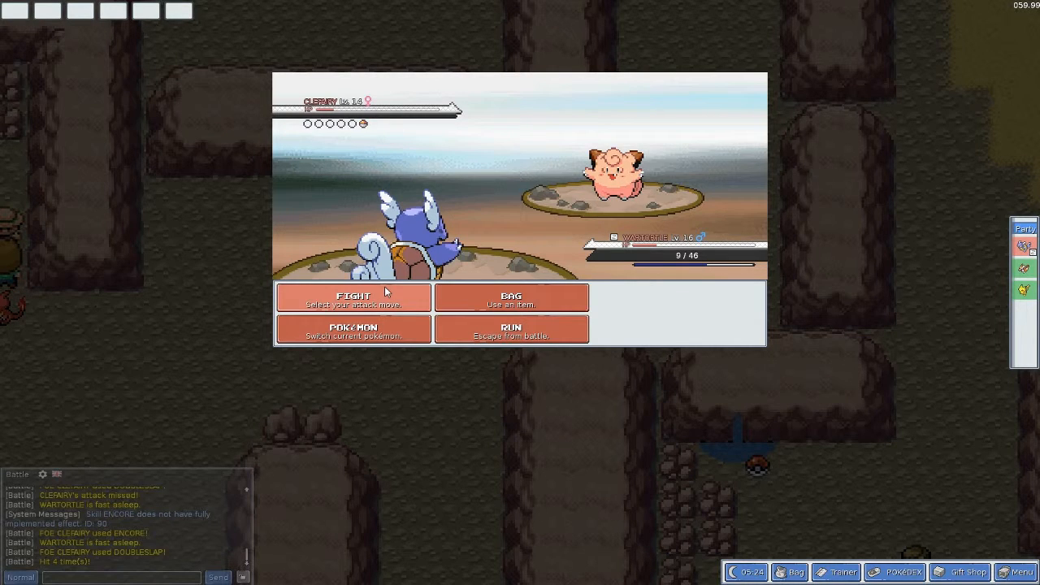
click(352, 297)
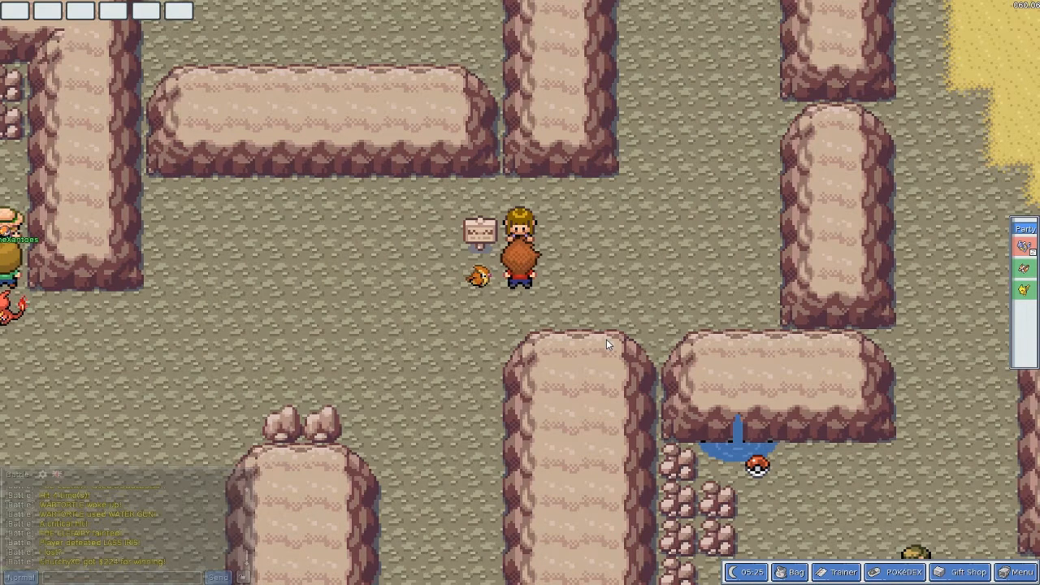
Use one item from the Bag on the party, then close the Bag.
click(788, 572)
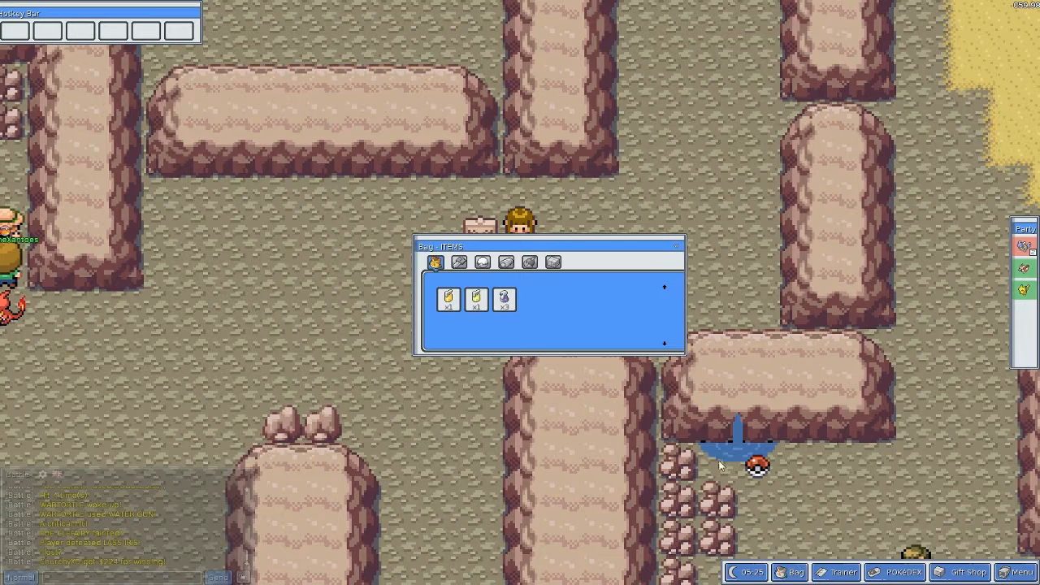
click(503, 299)
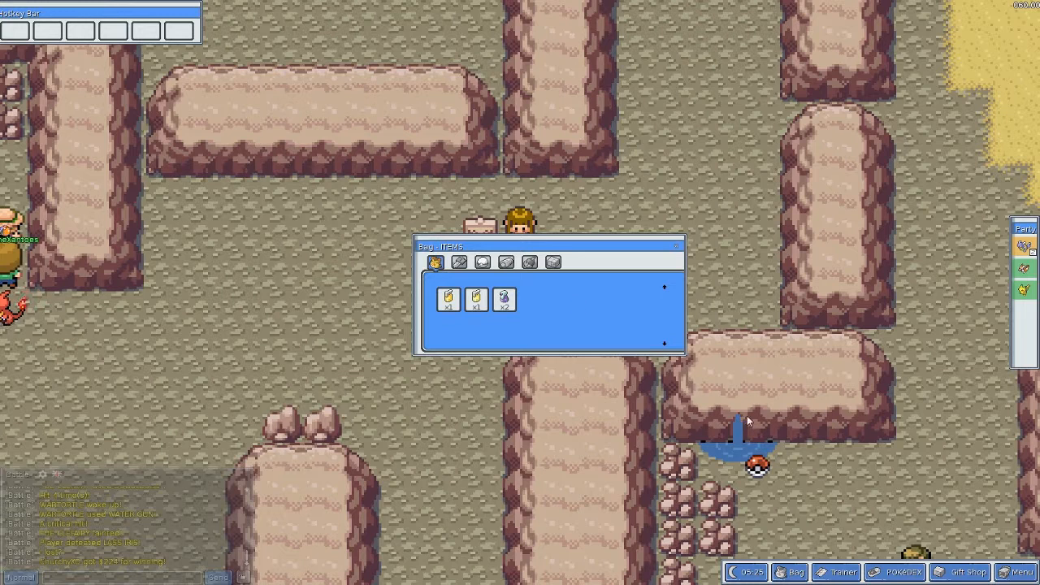
mouse_move(672, 252)
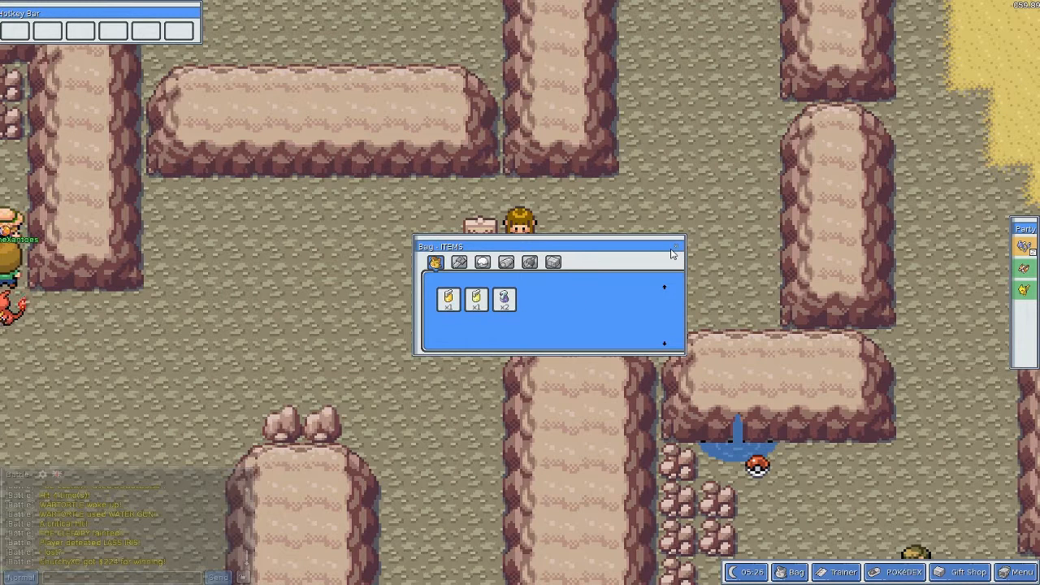
click(672, 245)
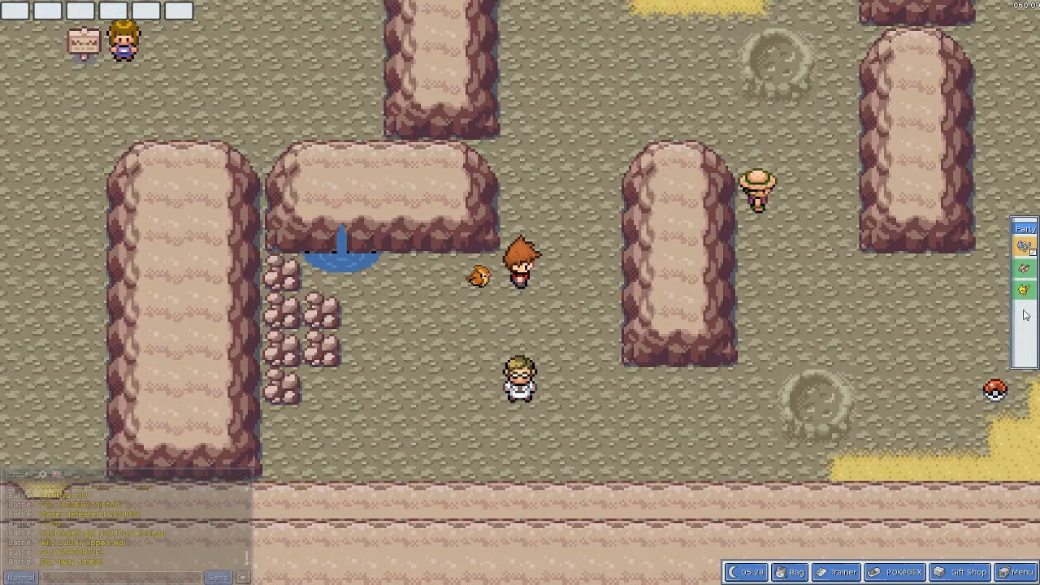
mouse_move(1024, 253)
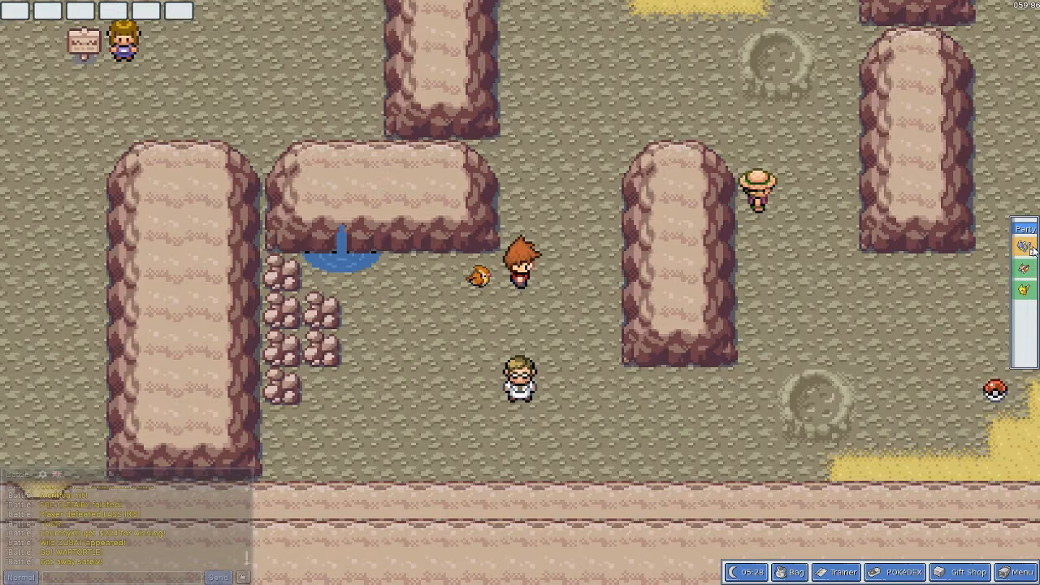
Open Wartortle's Summary and review its EV and Moves tabs.
click(1024, 248)
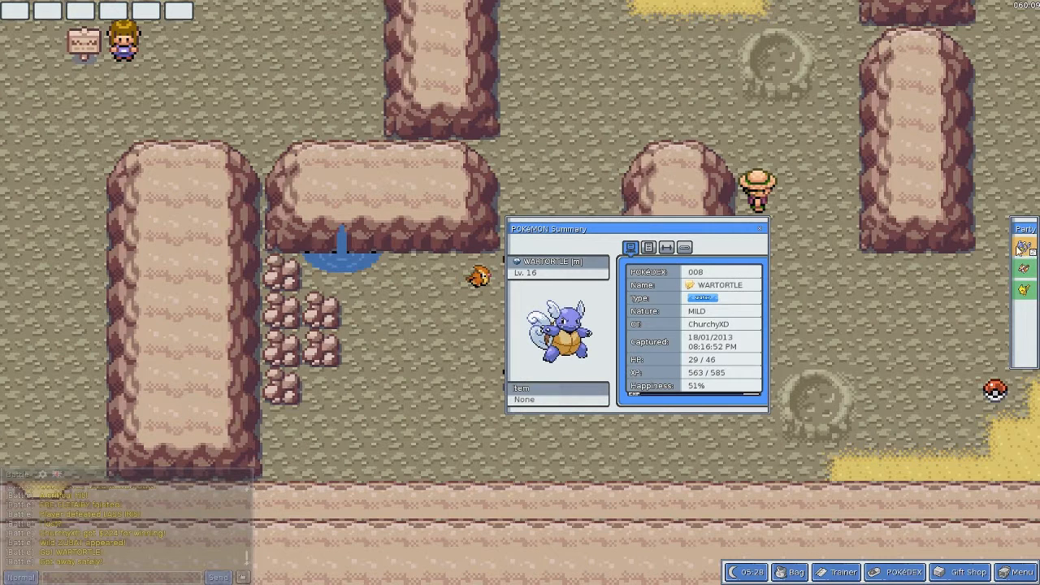
mouse_move(605, 300)
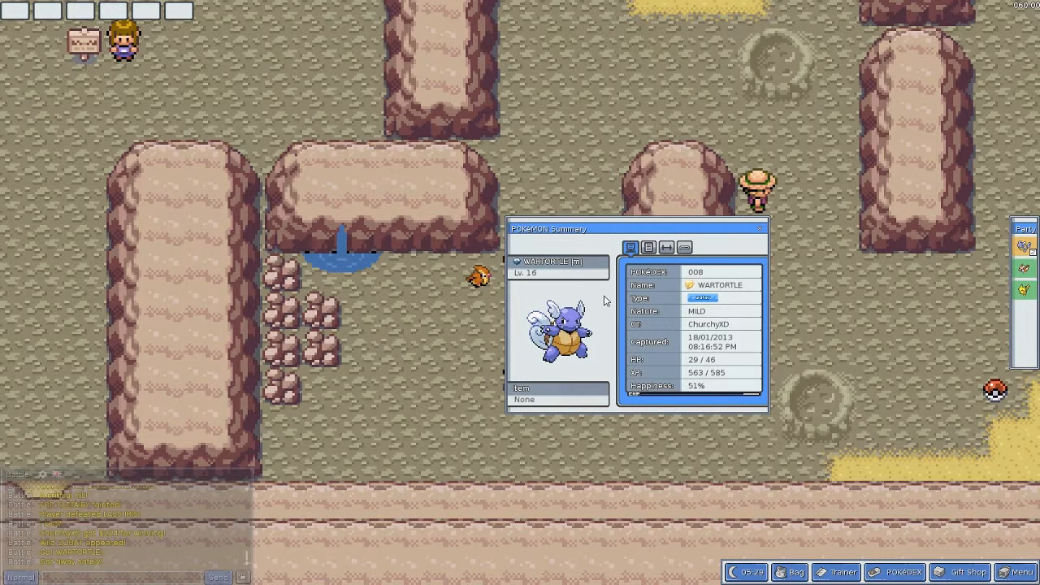
click(666, 246)
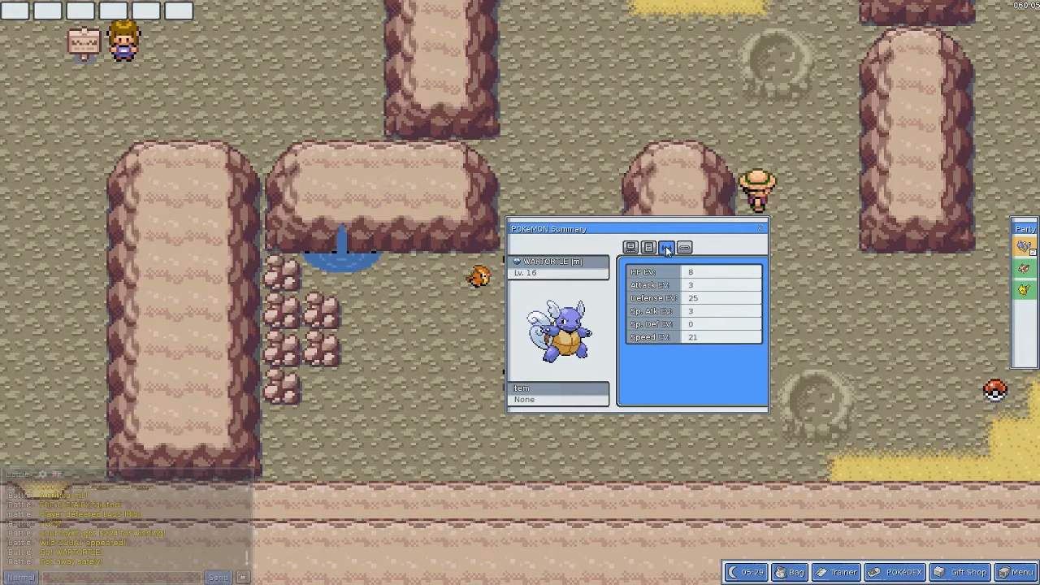
click(685, 247)
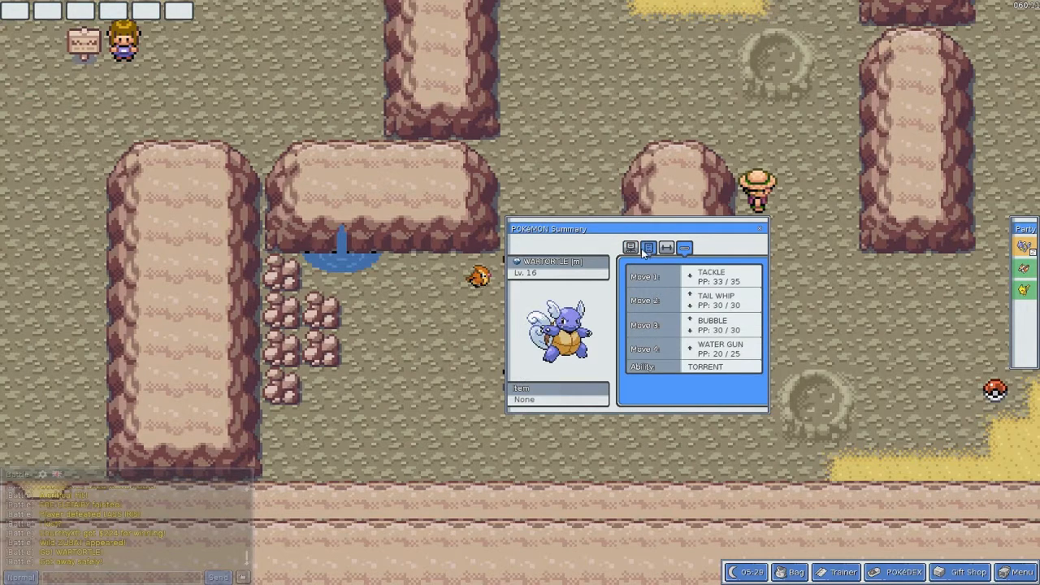
click(648, 248)
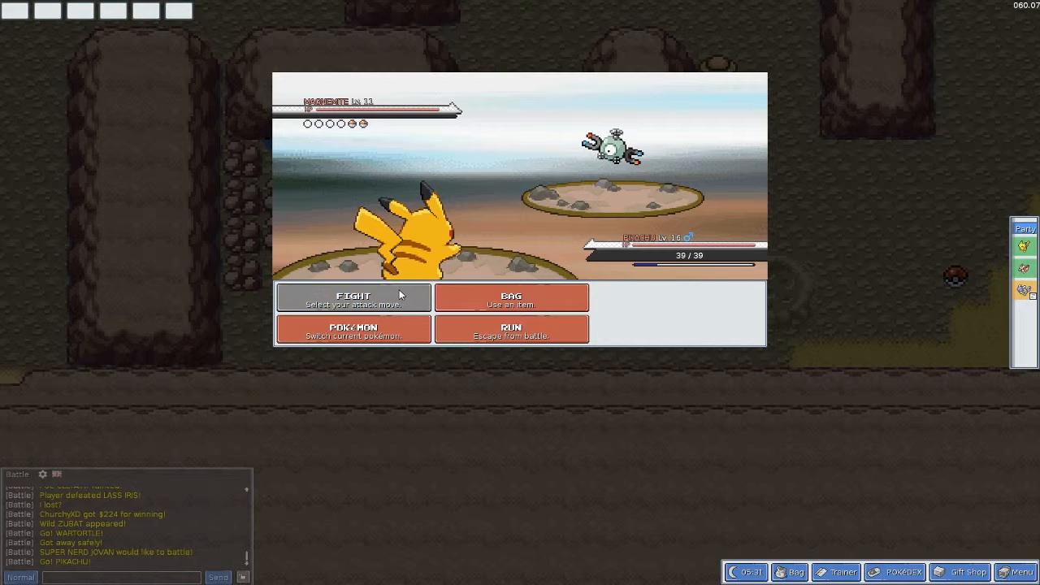
Paralyse and knock out Magnemite with Pikachu, finishing with Quick Attack.
click(353, 296)
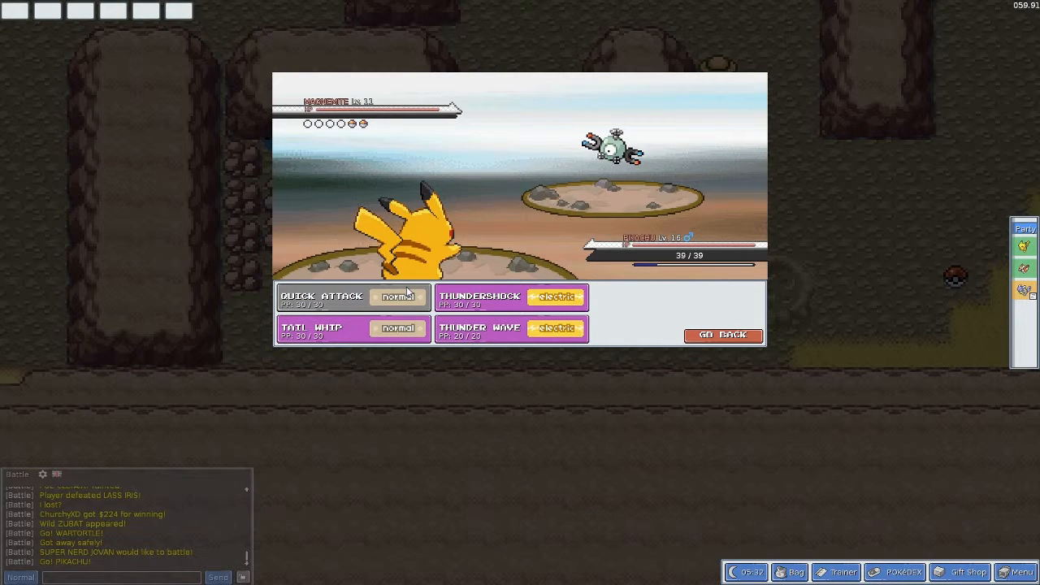
mouse_move(488, 307)
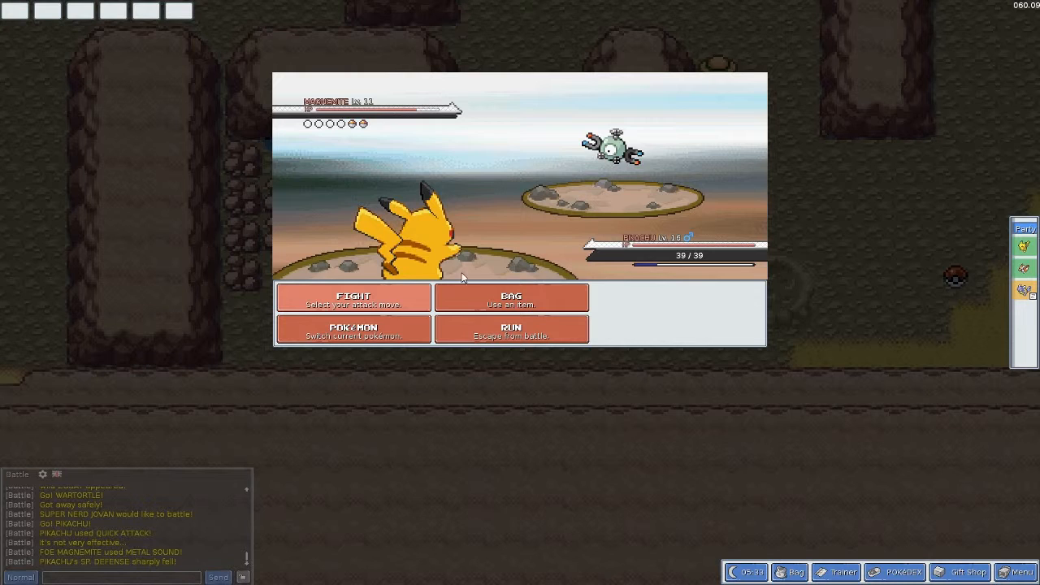
click(353, 297)
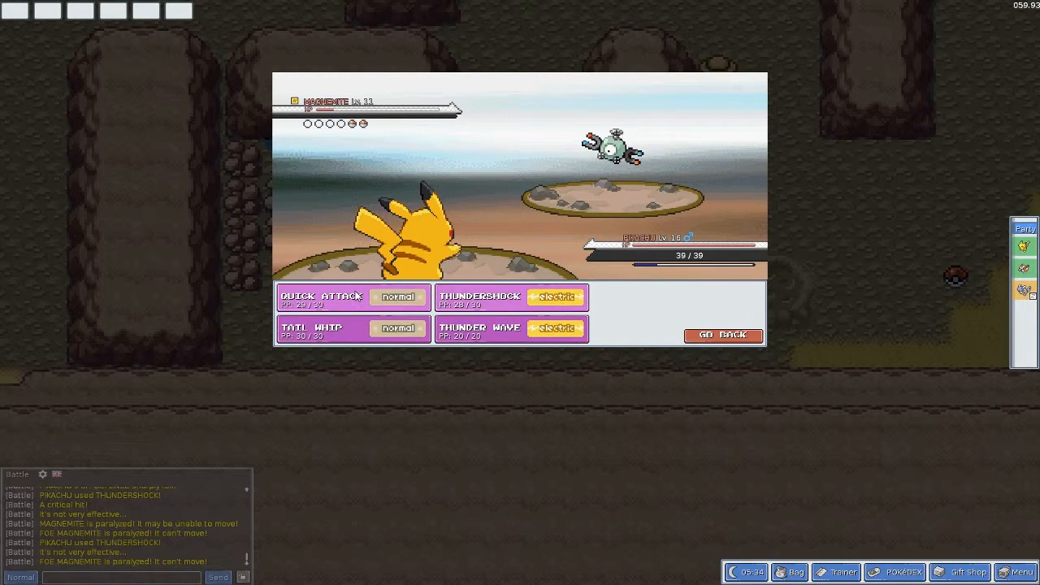
click(322, 296)
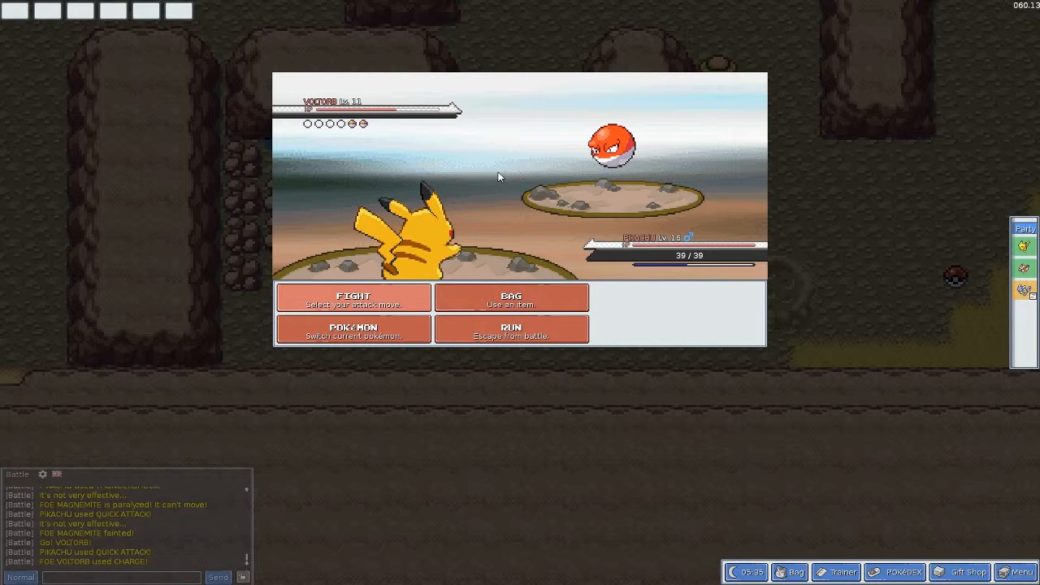
Hit Voltorb with Pikachu's Quick Attack, then choose another attack.
click(352, 296)
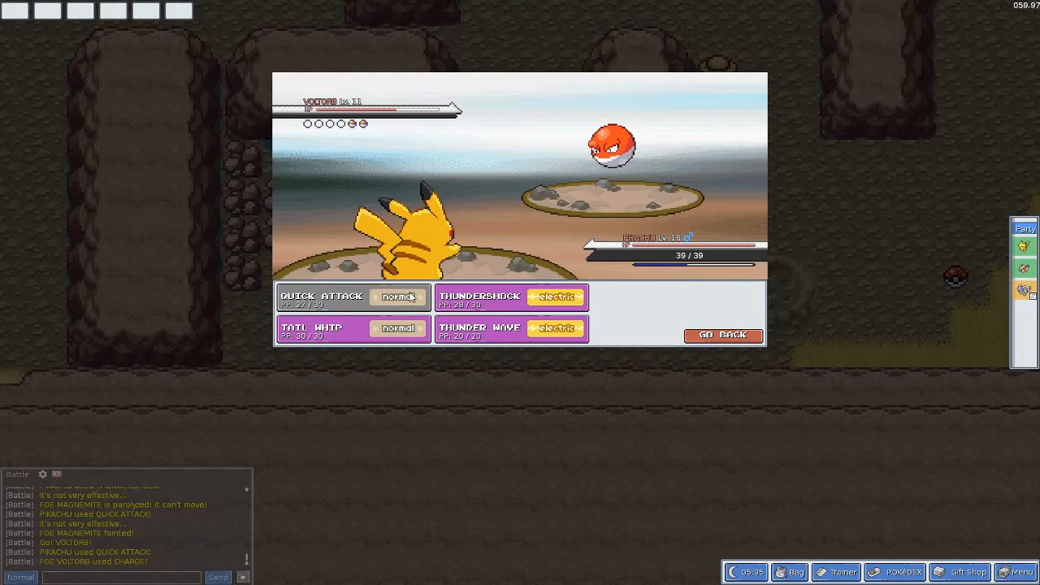
click(322, 295)
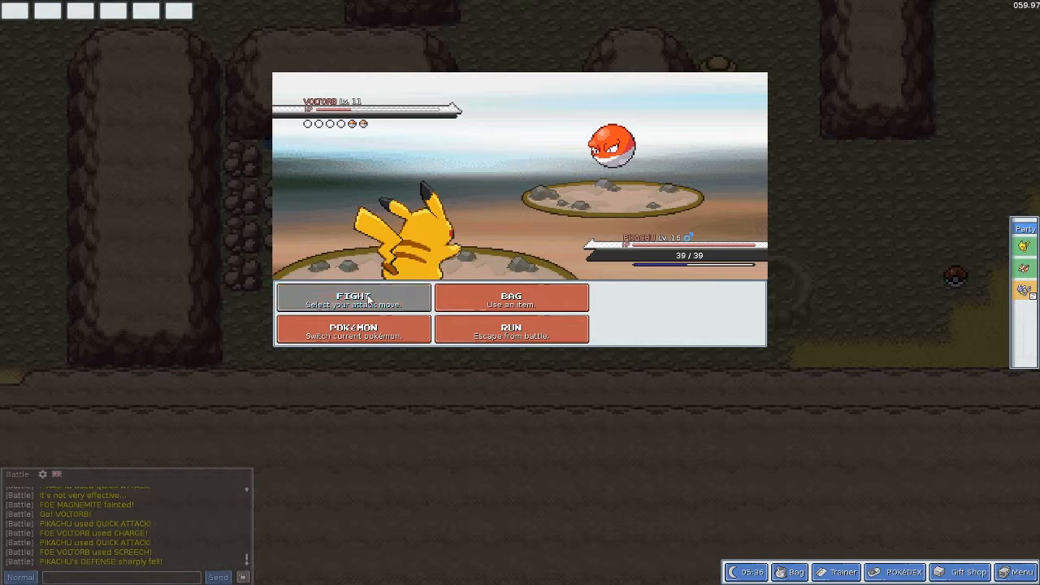
click(352, 297)
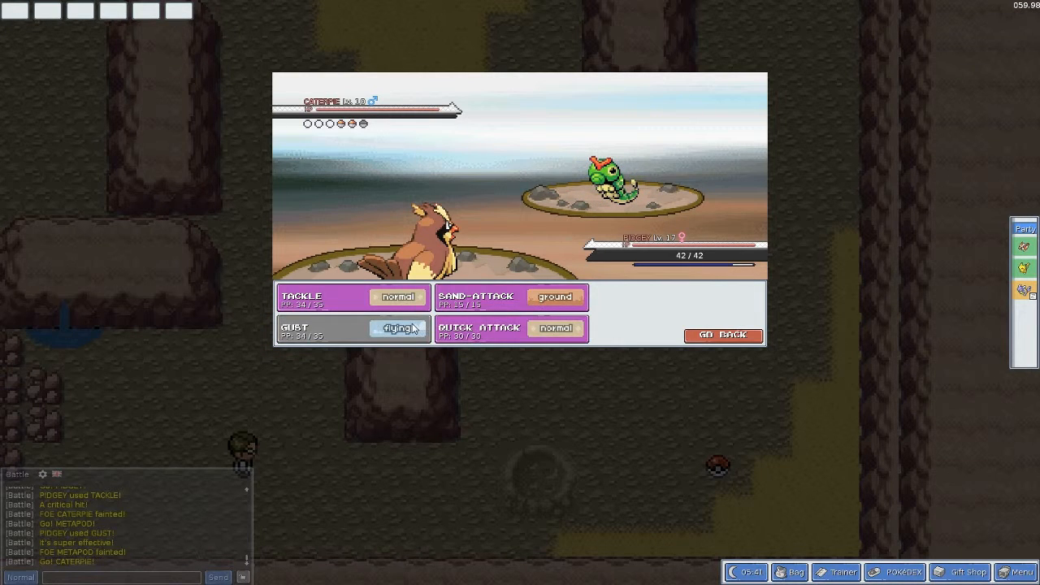
Have Pidgey use Gust against the bug catcher's Caterpie.
click(354, 329)
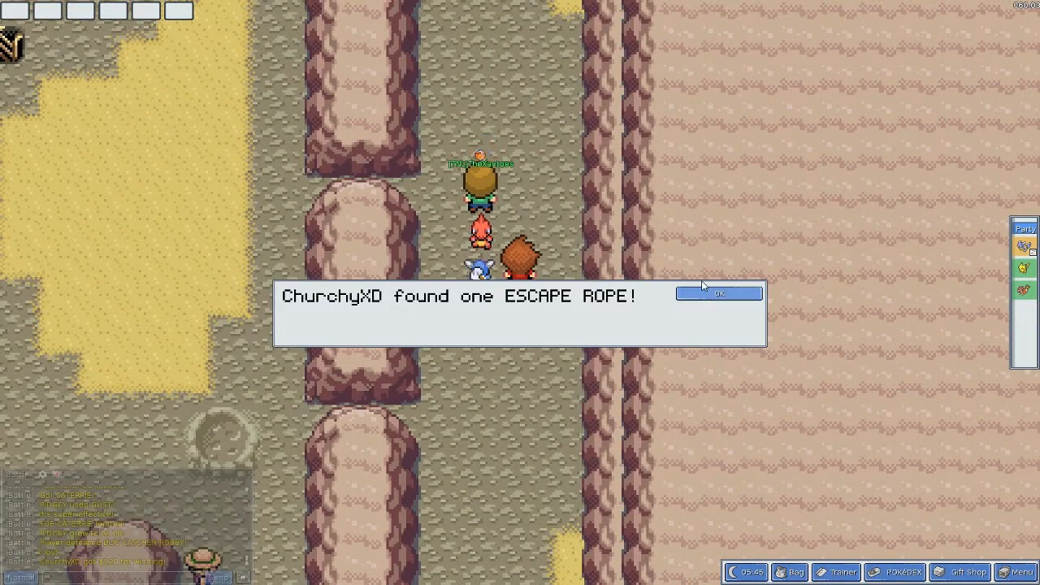
Dismiss the message confirming the Escape Rope was picked up.
click(718, 293)
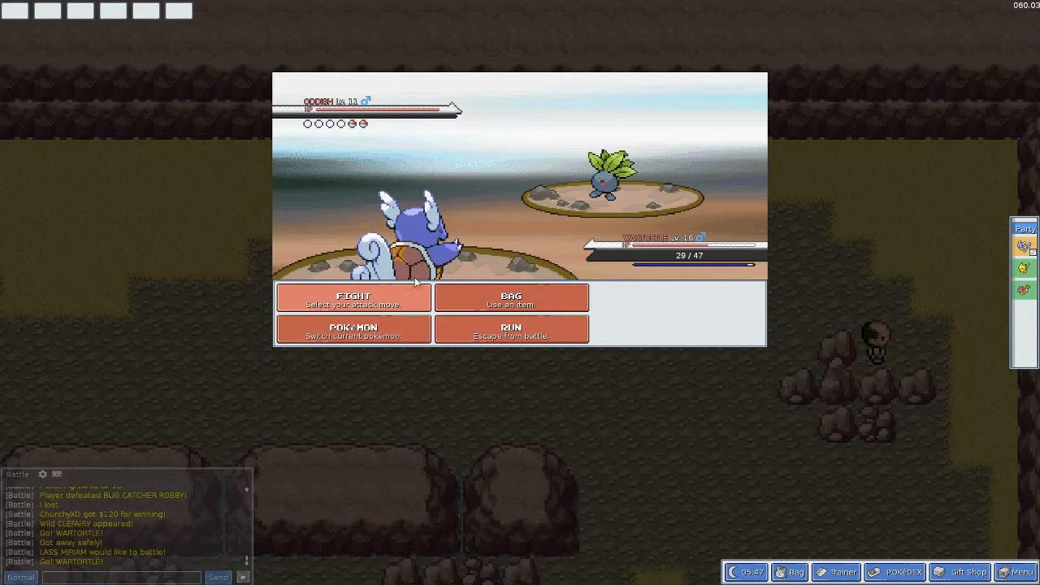
Attack Oddish once, then switch out the 8 HP Wartortle for another party Pokémon.
click(352, 297)
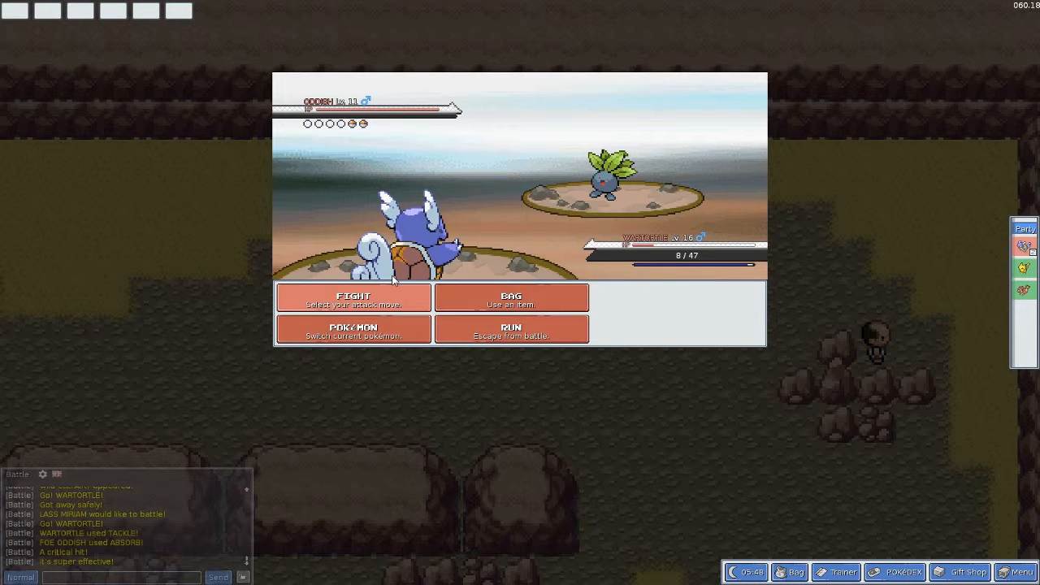
click(352, 329)
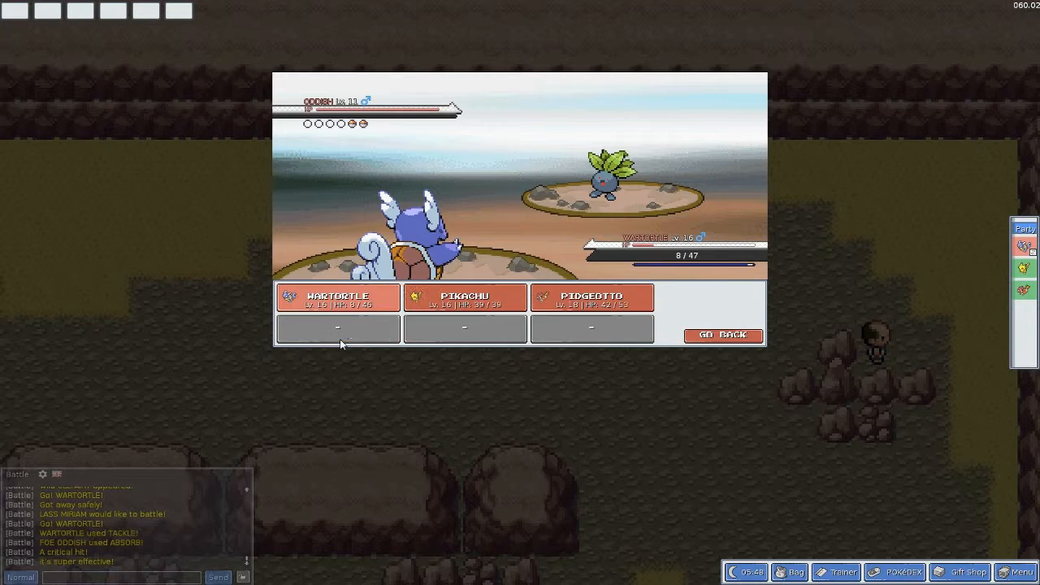
click(337, 297)
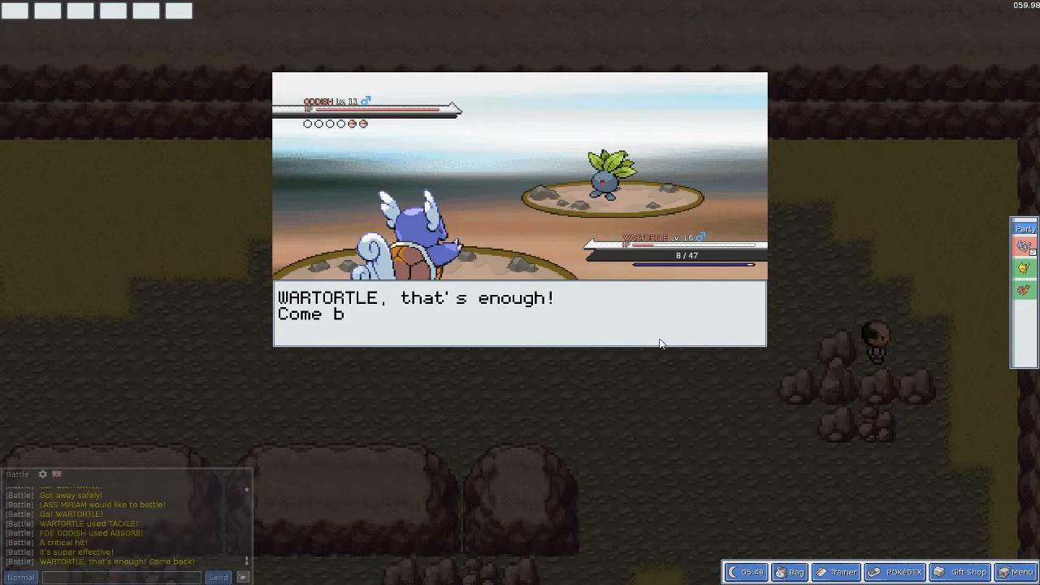